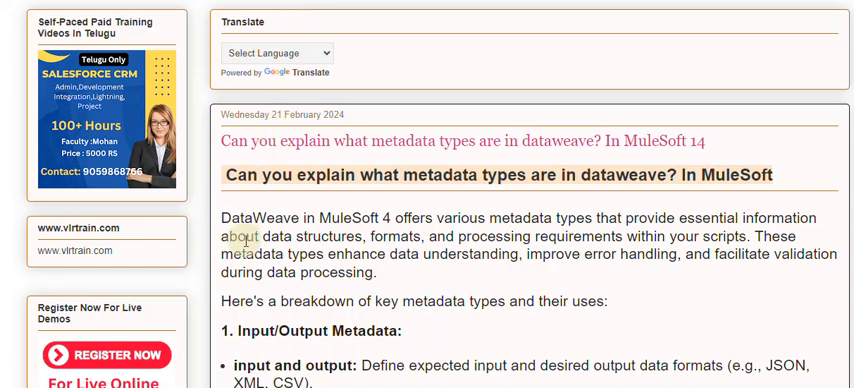
scroll("down", 3)
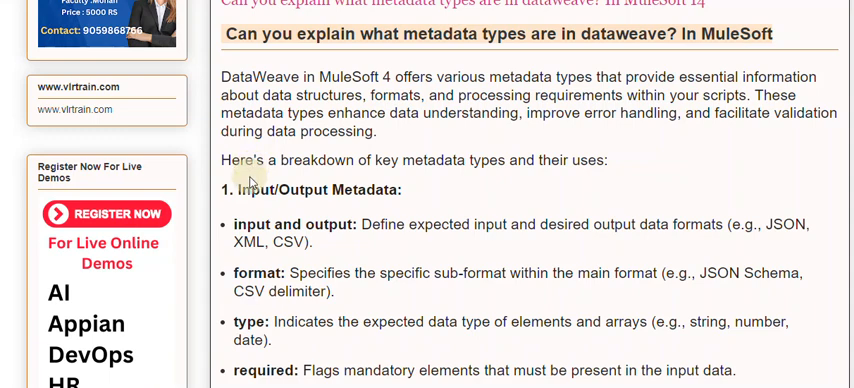
mouse_move(268, 204)
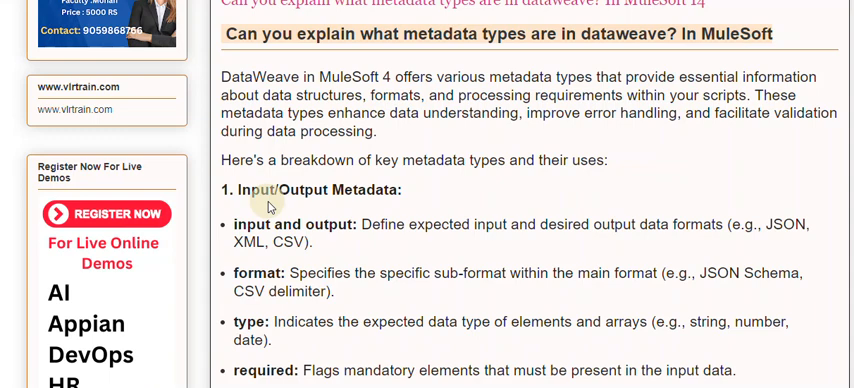
mouse_move(268, 196)
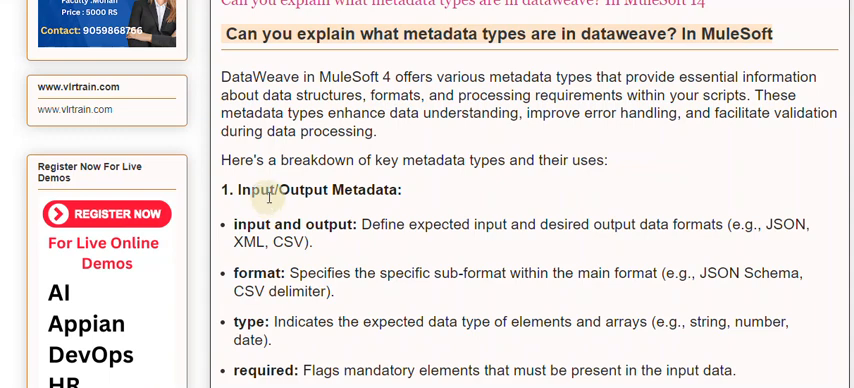
mouse_move(268, 204)
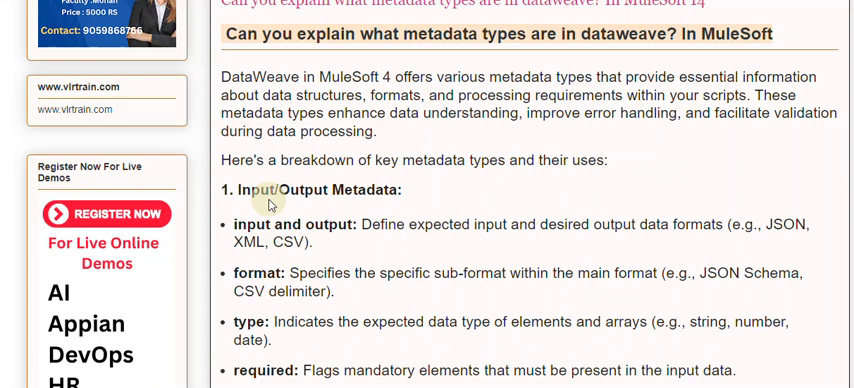
scroll("down", 3)
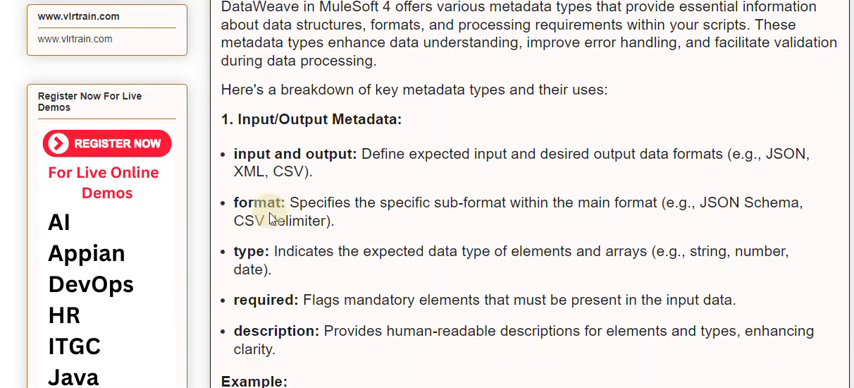
scroll("down", 3)
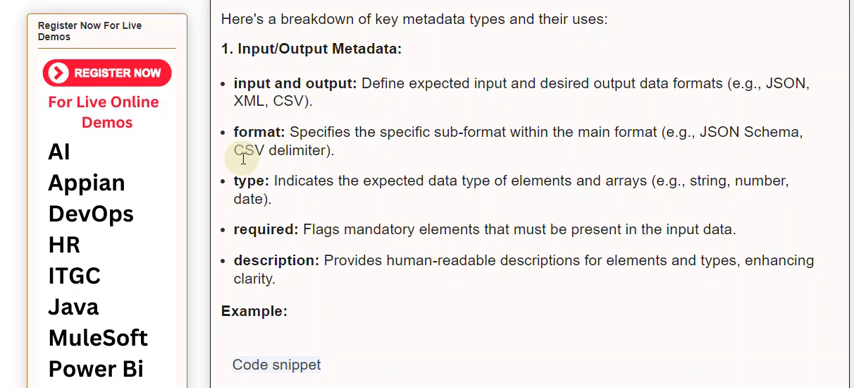
mouse_move(284, 228)
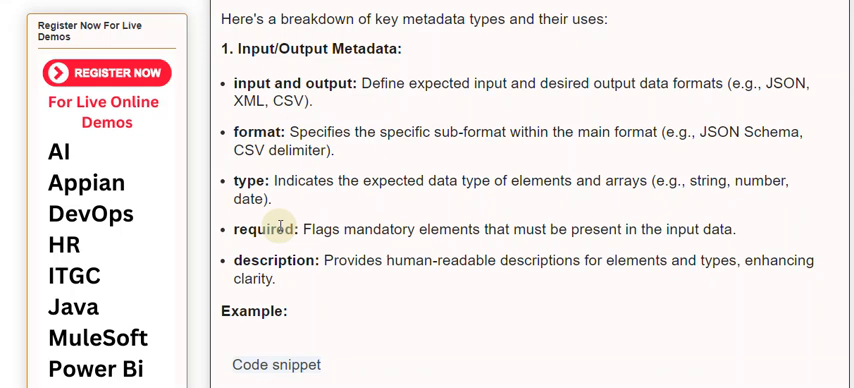
mouse_move(284, 204)
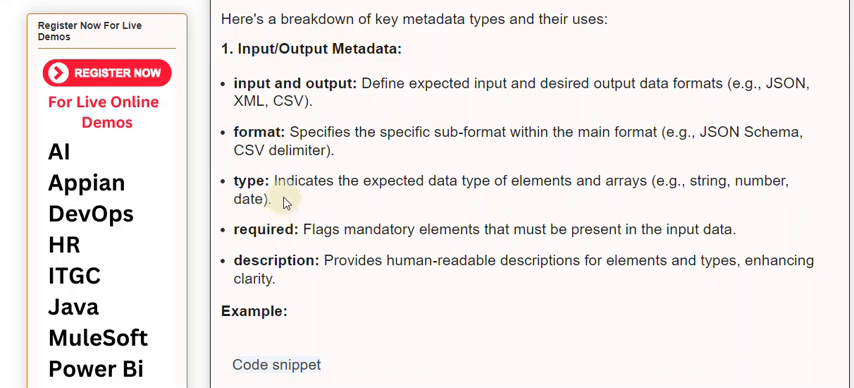
mouse_move(258, 230)
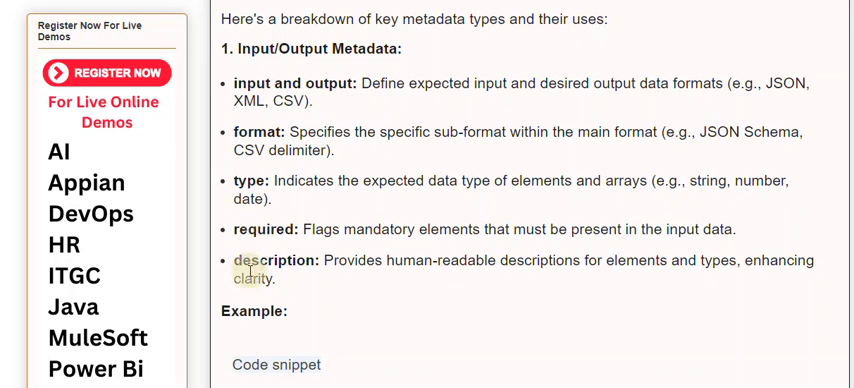
scroll("down", 3)
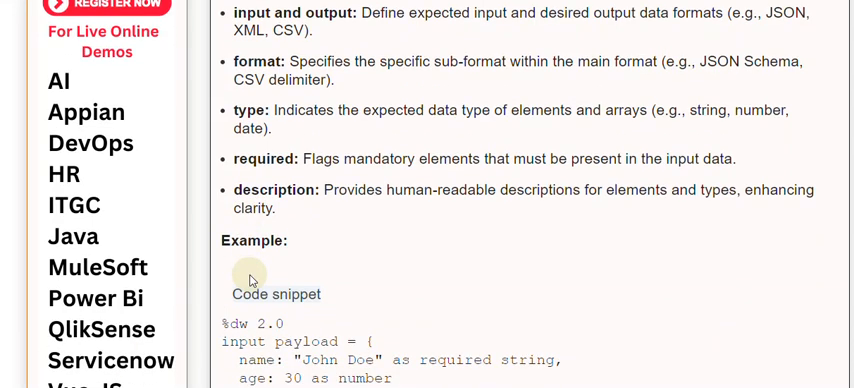
scroll("down", 3)
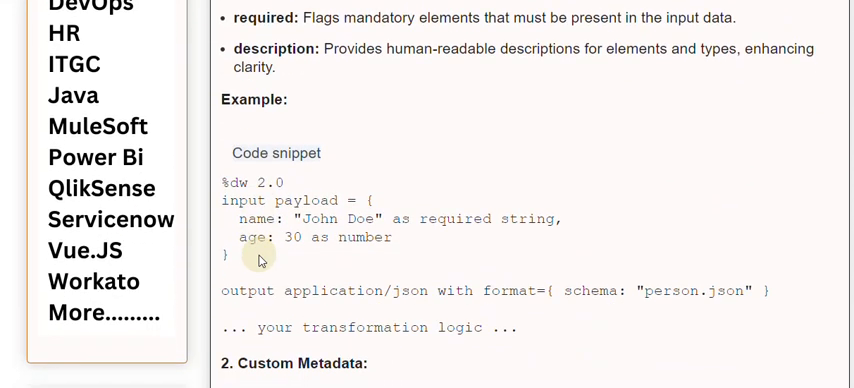
scroll("down", 3)
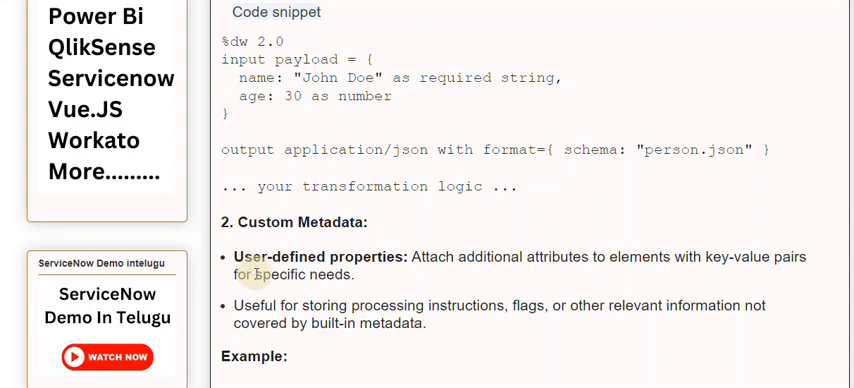
scroll("down", 3)
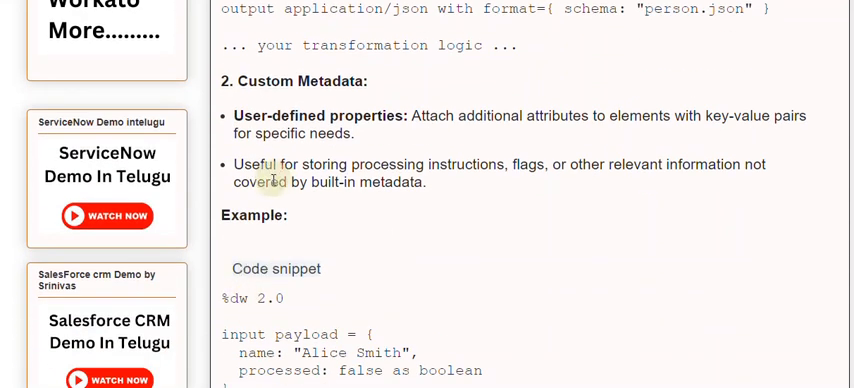
mouse_move(280, 204)
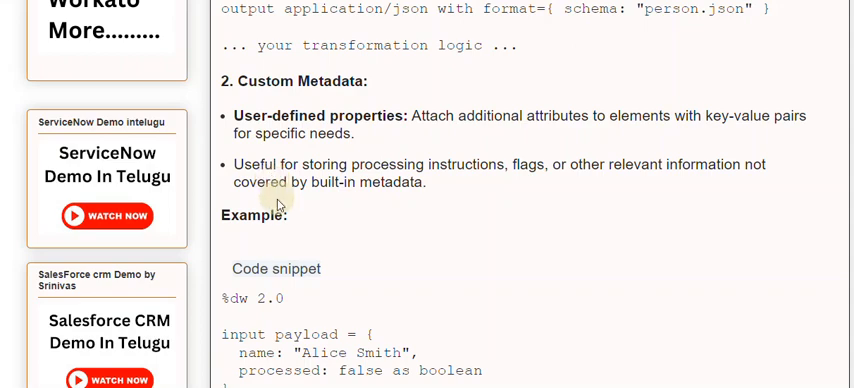
scroll("down", 3)
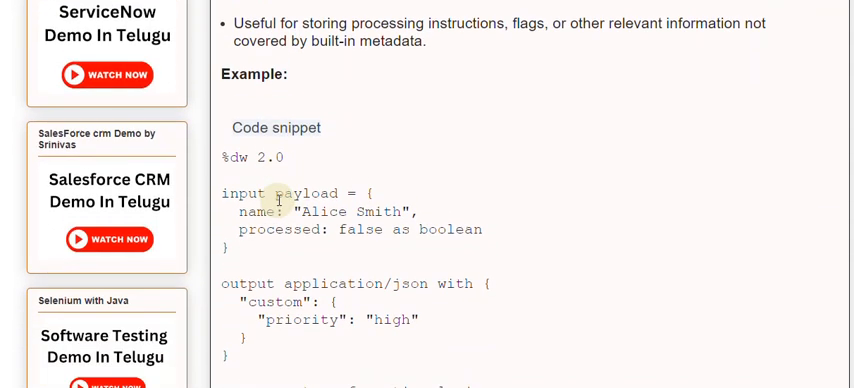
scroll("down", 3)
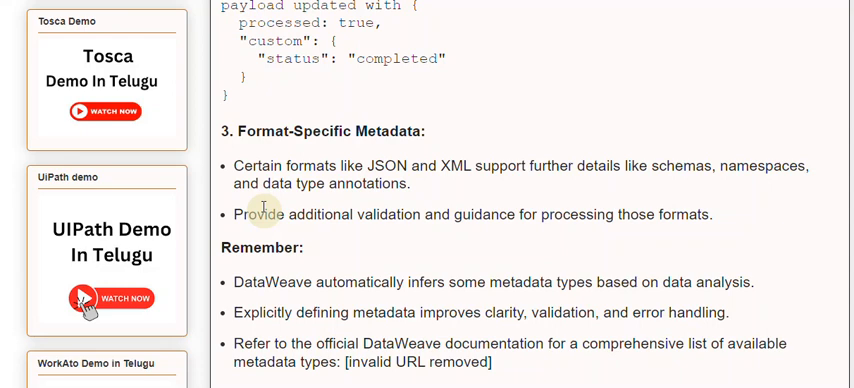
mouse_move(260, 184)
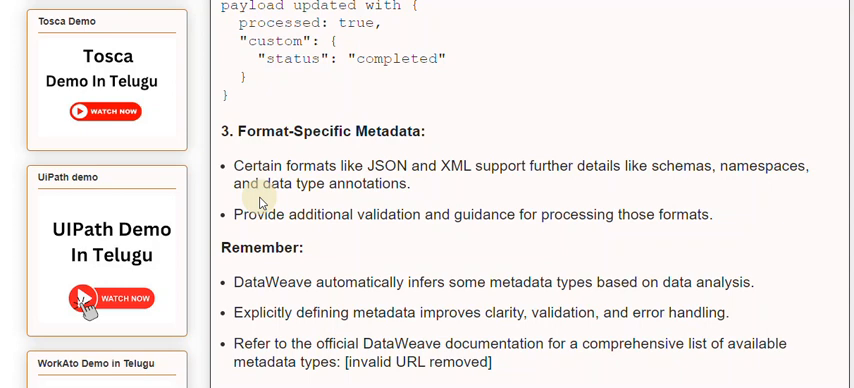
mouse_move(250, 214)
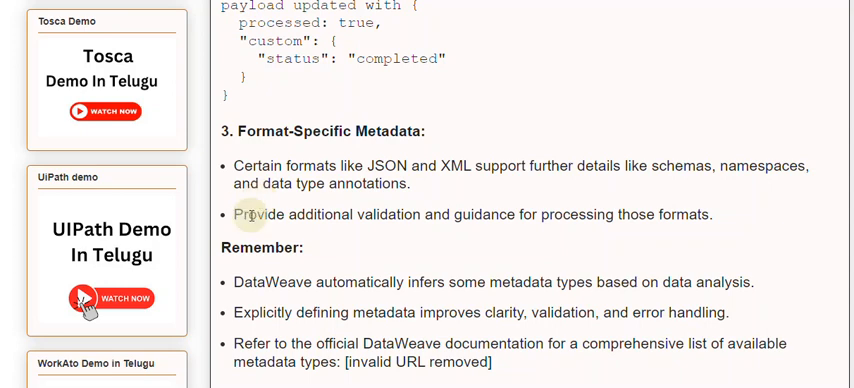
mouse_move(248, 232)
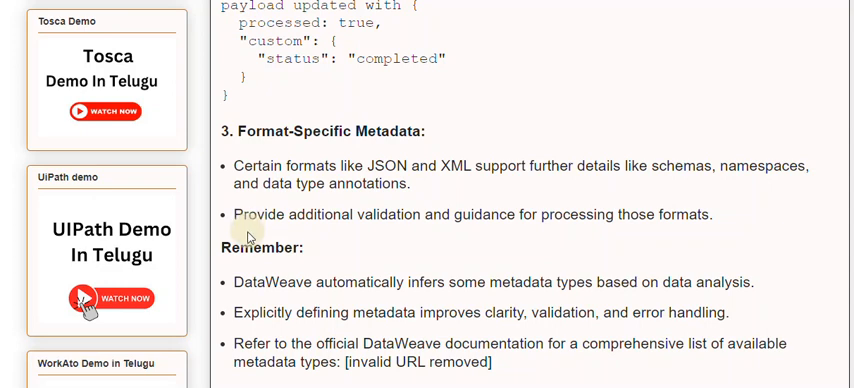
scroll("down", 3)
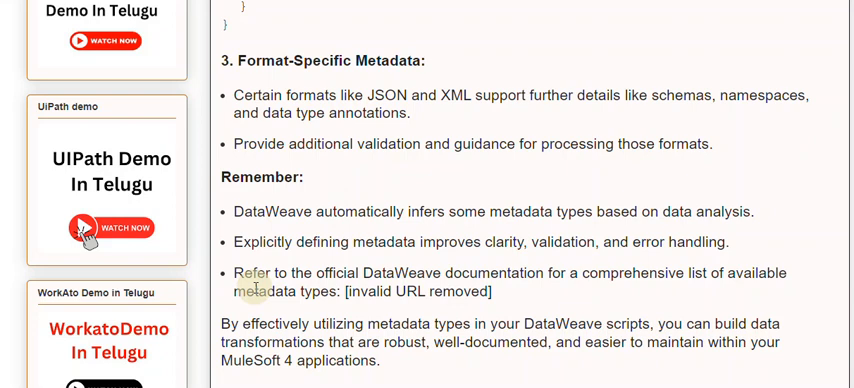
scroll("down", 3)
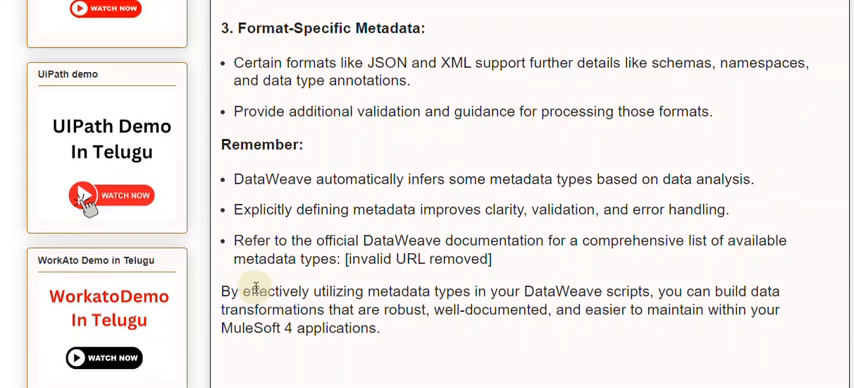
scroll("down", 3)
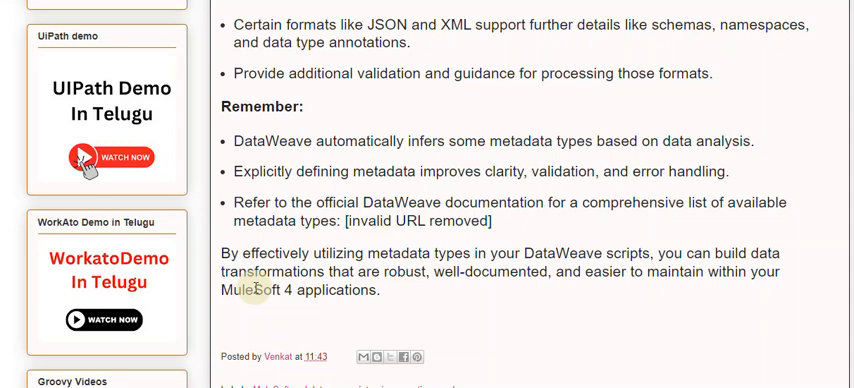